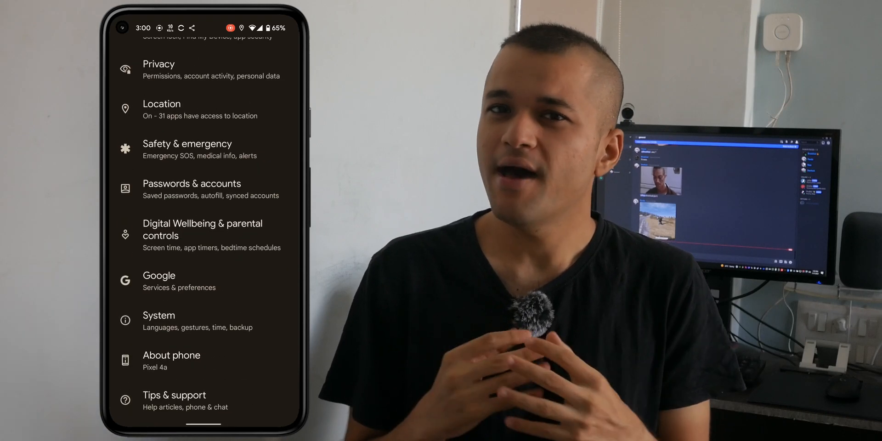
- Switch on USB debugging under Developer options > Debugging and confirm the allow dialog
{"action": "left_click", "coordinate": [172, 355]}
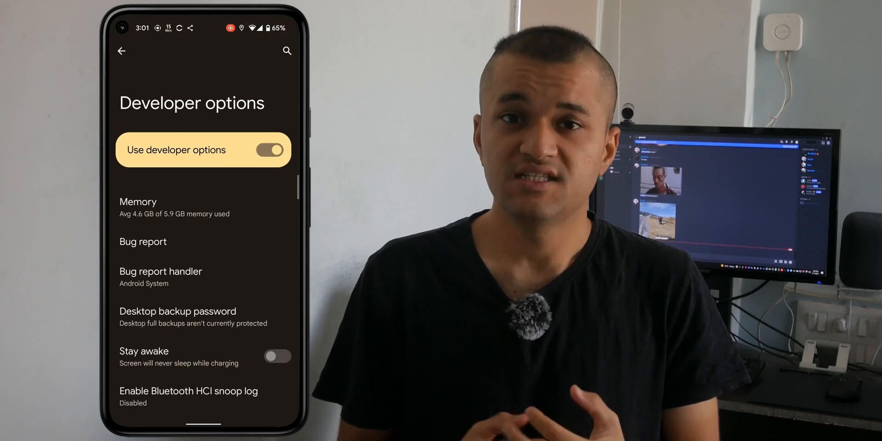
{"action": "scroll", "scroll_direction": "down", "scroll_amount": 3}
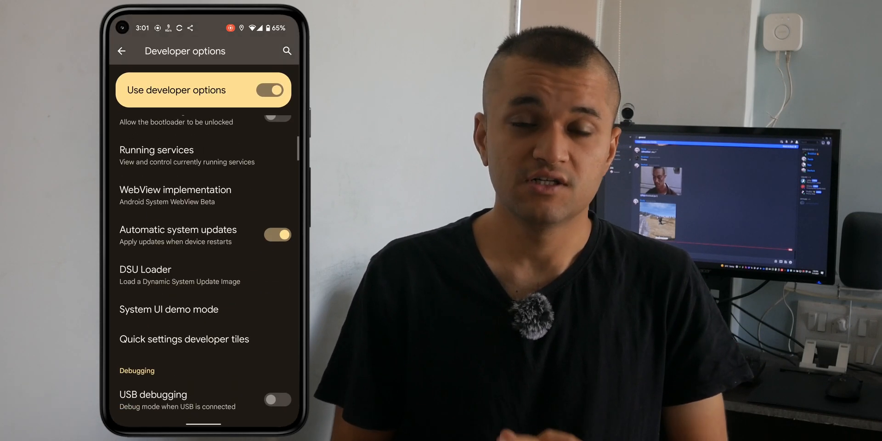
{"action": "left_click", "coordinate": [276, 399]}
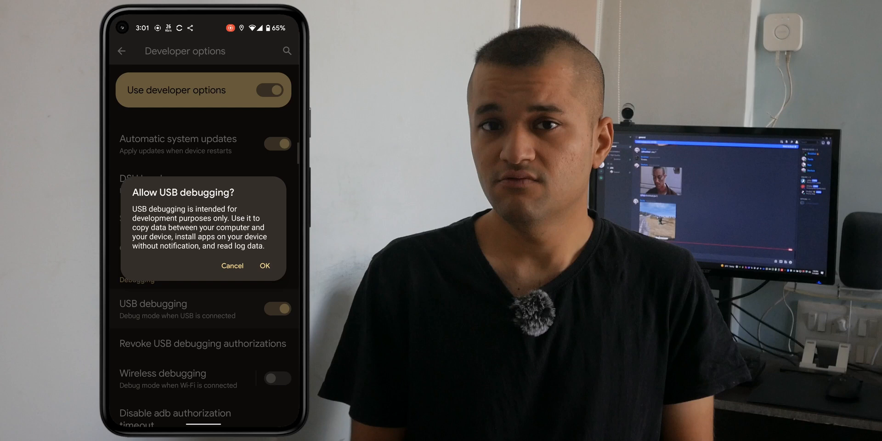
{"action": "left_click", "coordinate": [265, 265]}
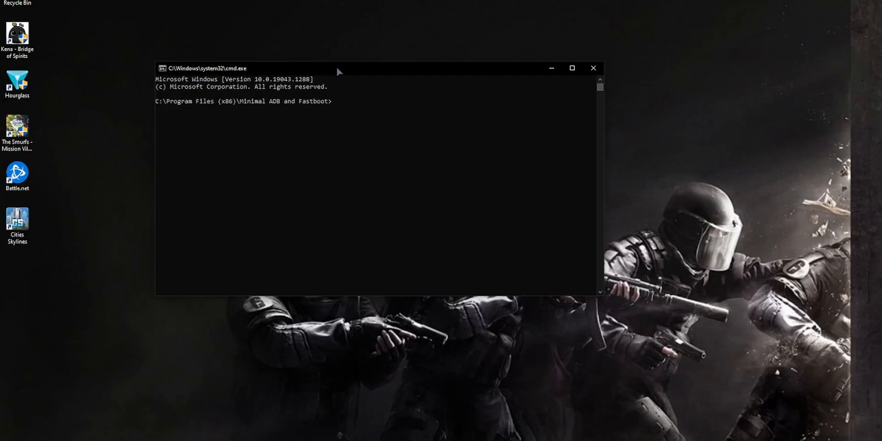
- Run adb devices, allow debugging on the phone, then run the sysui_qs_tiles command adding wifi and cell tiles
{"action": "type", "text": "adb devices"}
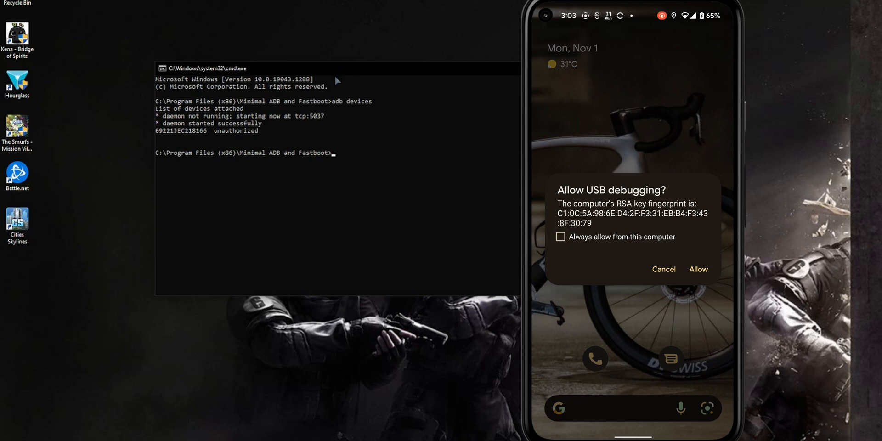
{"action": "left_click", "coordinate": [697, 269]}
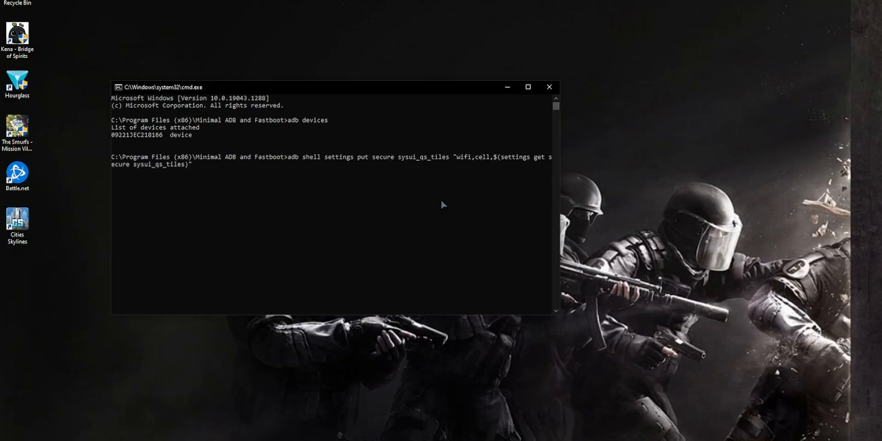
{"action": "key", "text": "enter"}
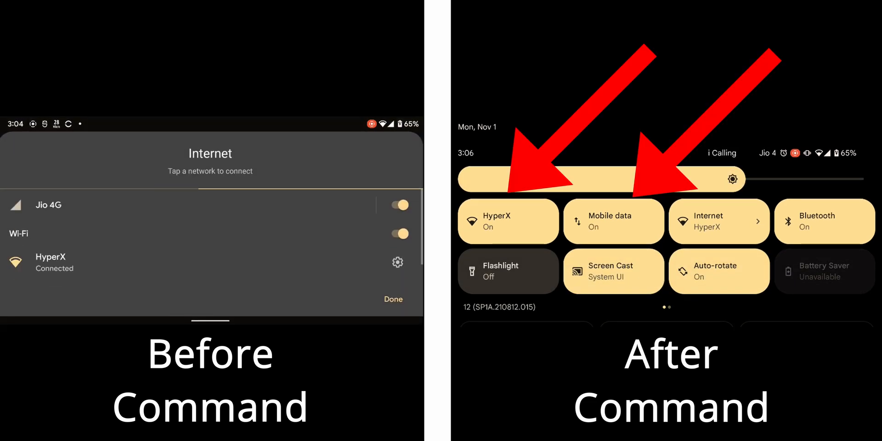
{"action": "left_click", "coordinate": [398, 205]}
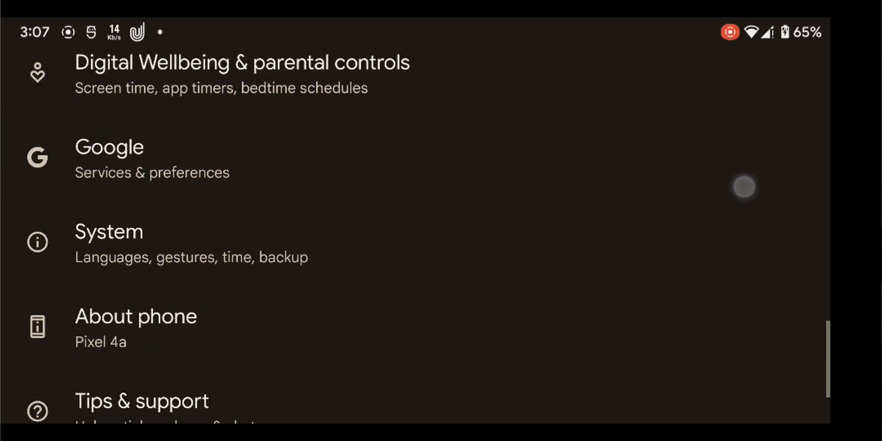
- Reach the Developer options page via System in Settings
{"action": "left_click", "coordinate": [109, 232]}
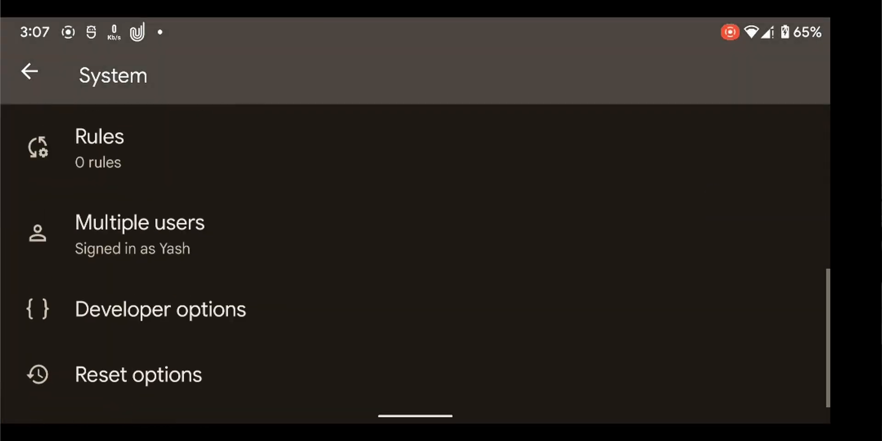
{"action": "left_click", "coordinate": [159, 308]}
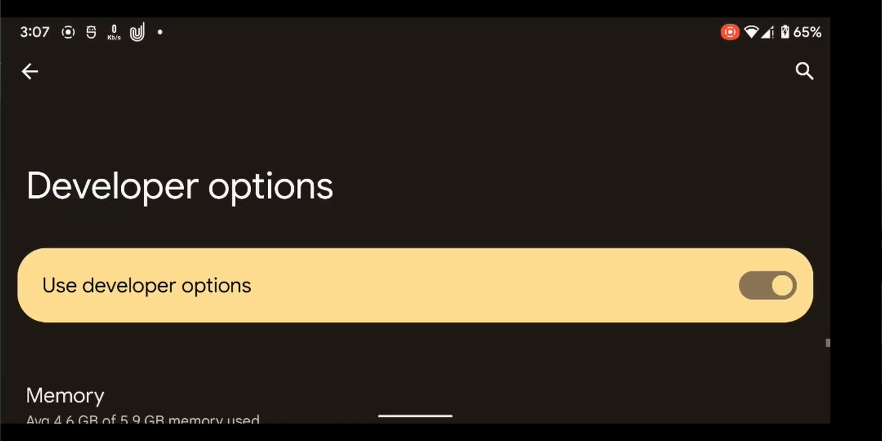